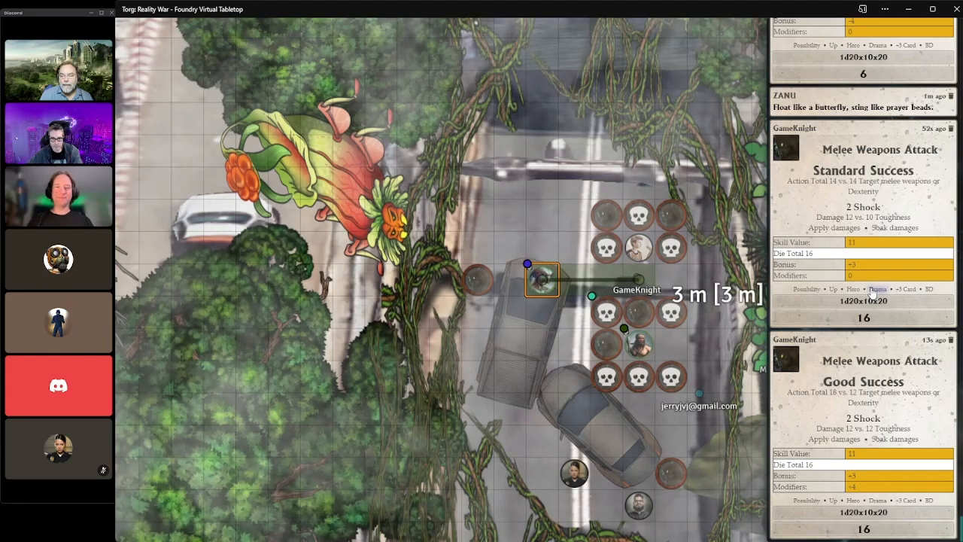
Step: Move the player token three metres into the cluster of skull enemy tokens beside the grey car
{"action": "left_click_drag", "start_coordinate": [542, 280], "coordinate": [640, 280]}
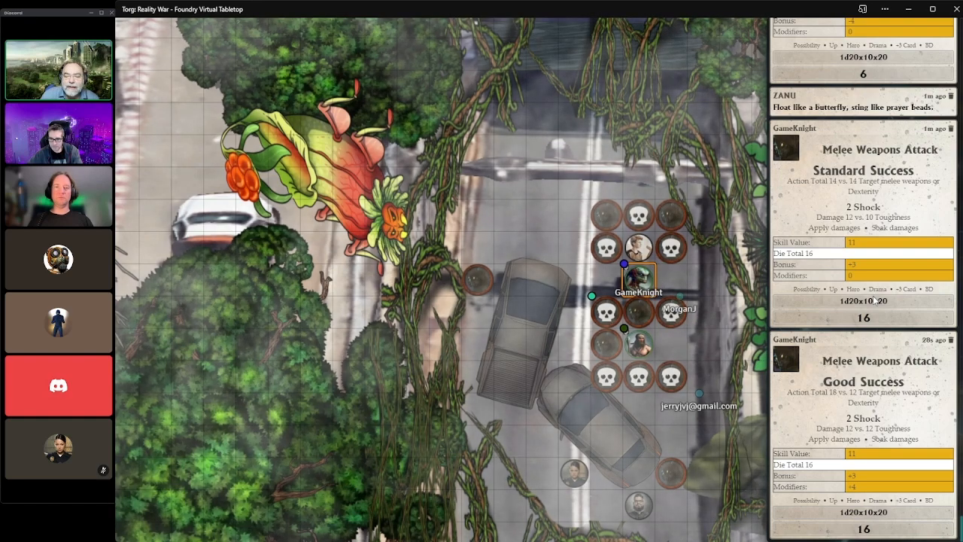
{"action": "left_click_drag", "start_coordinate": [639, 292], "coordinate": [542, 452]}
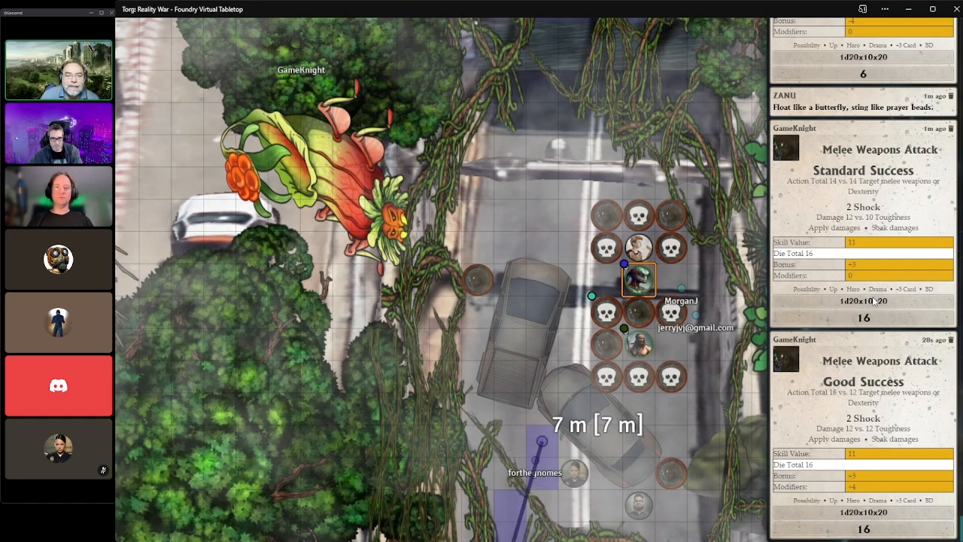